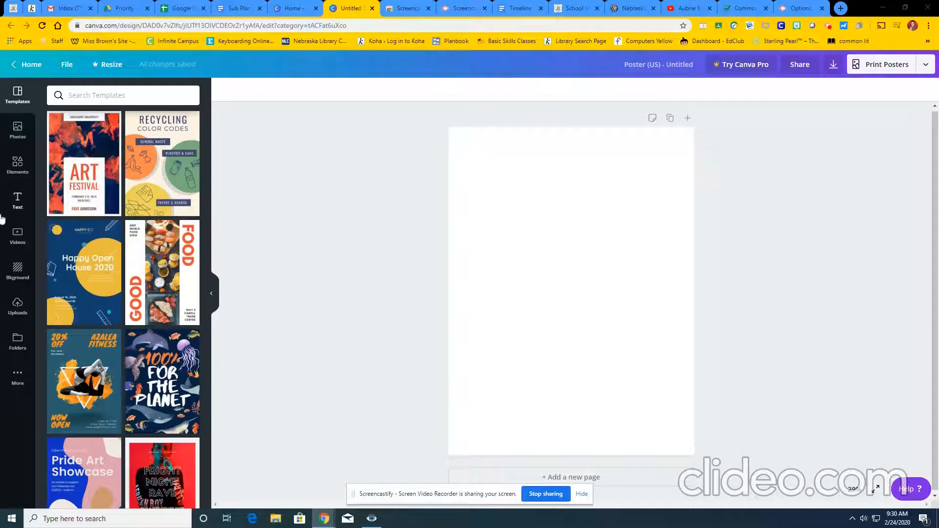
# Search backgrounds for 'yellow' and apply the first pale yellow background to the poster
pyautogui.click(16, 270)
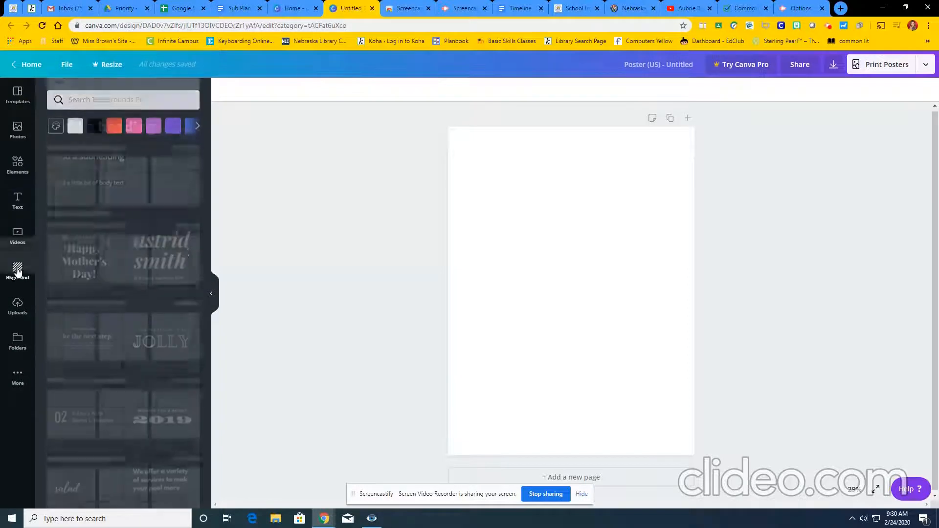
pyautogui.write('yellow')
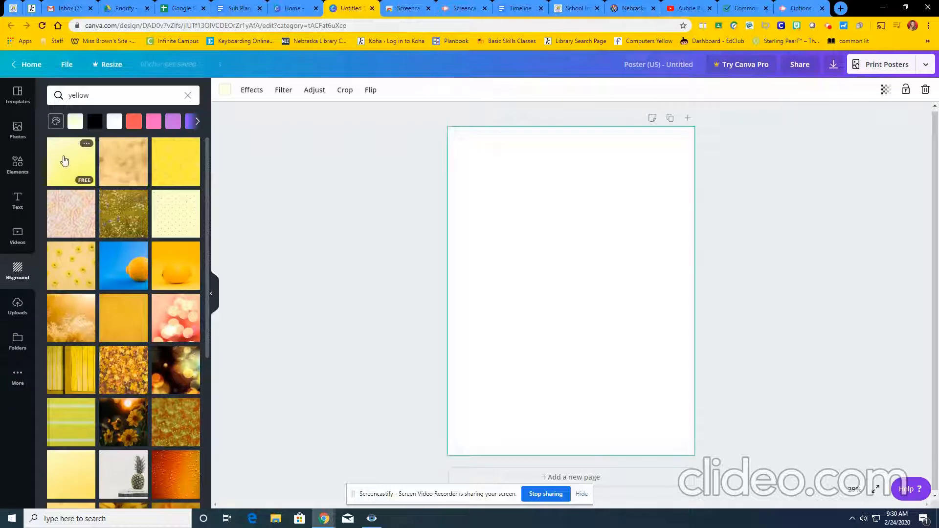
pyautogui.click(70, 161)
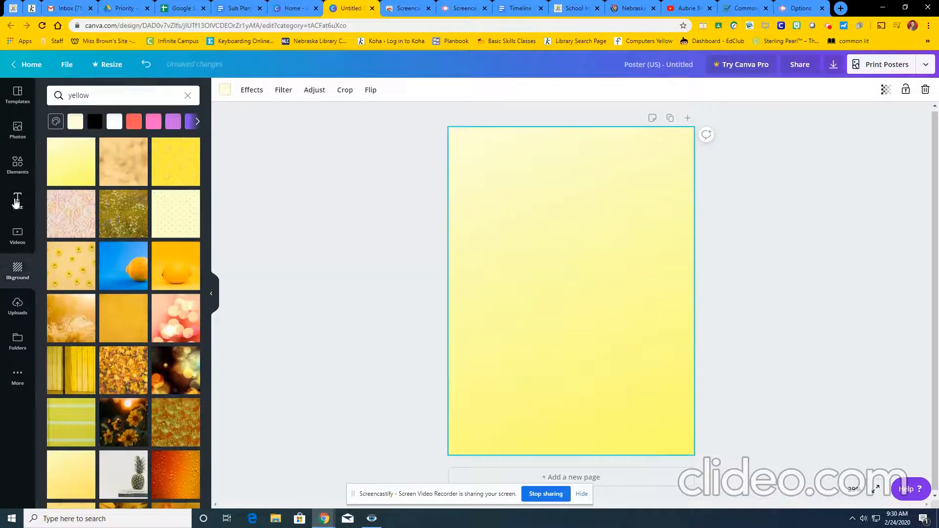
pyautogui.click(17, 200)
pyautogui.write('Volleyball')
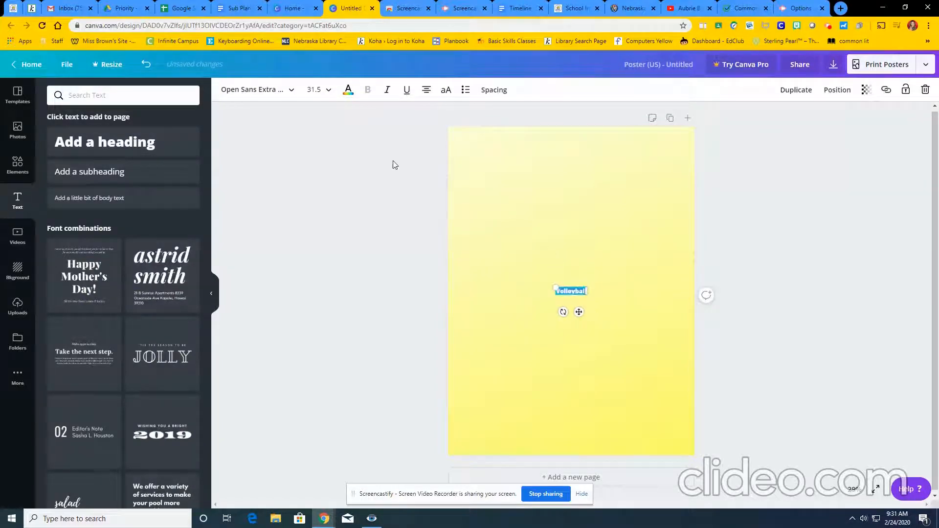
# Enlarge the 'Volleyball' heading to size 146 and place it at the top as the title
pyautogui.click(326, 90)
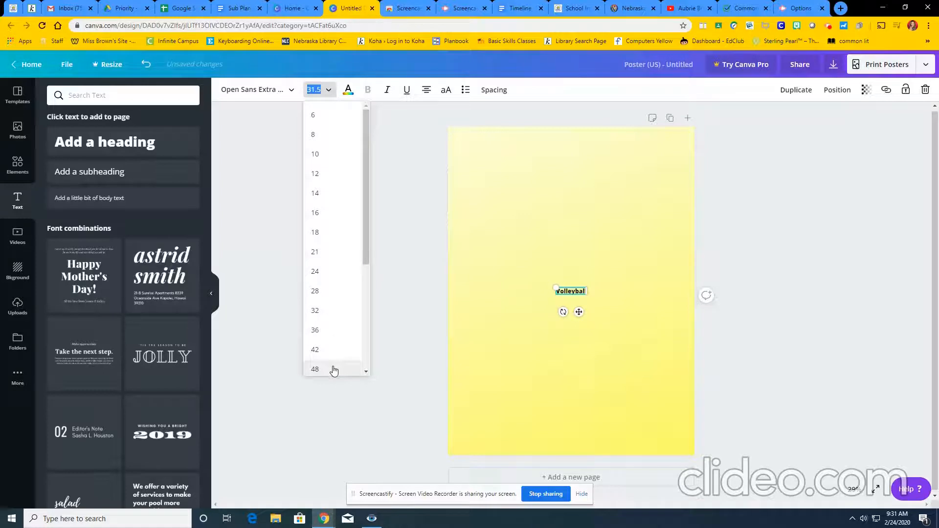
pyautogui.click(313, 368)
pyautogui.write('146')
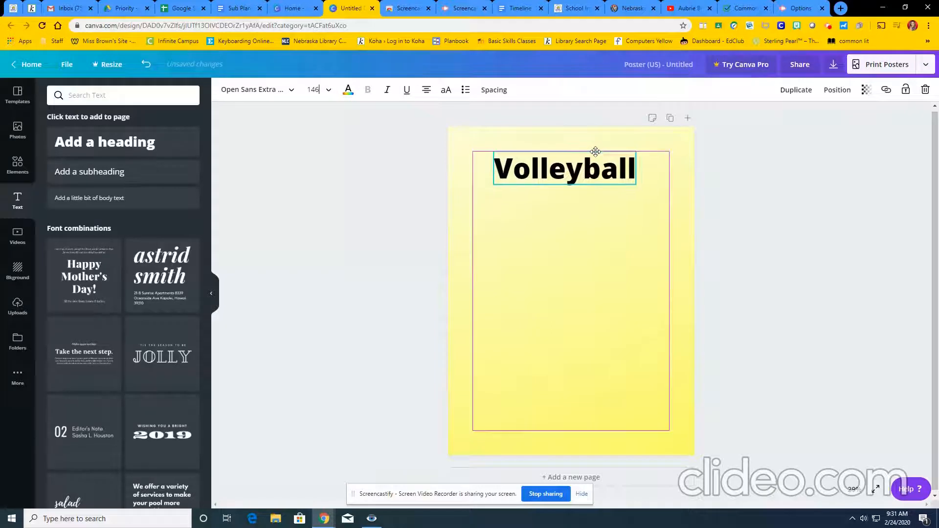
pyautogui.click(254, 89)
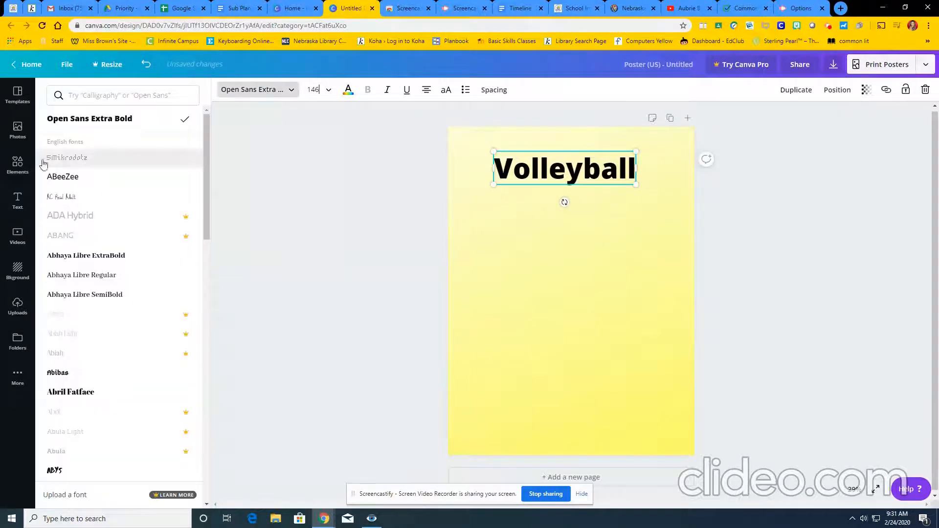
# Switch the 'Volleyball' heading from Open Sans Extra Bold to the ABeeZee font
pyautogui.scroll(-3)
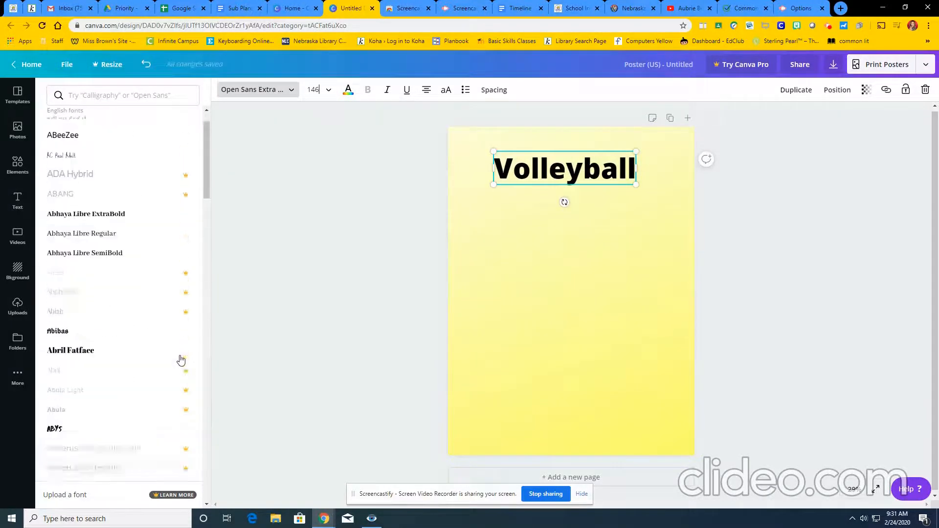
pyautogui.scroll(3)
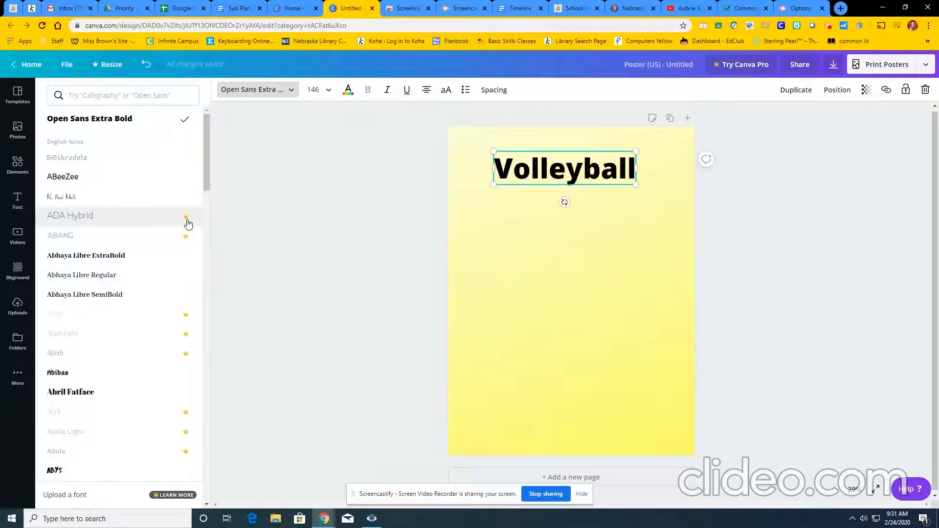
pyautogui.moveTo(192, 246)
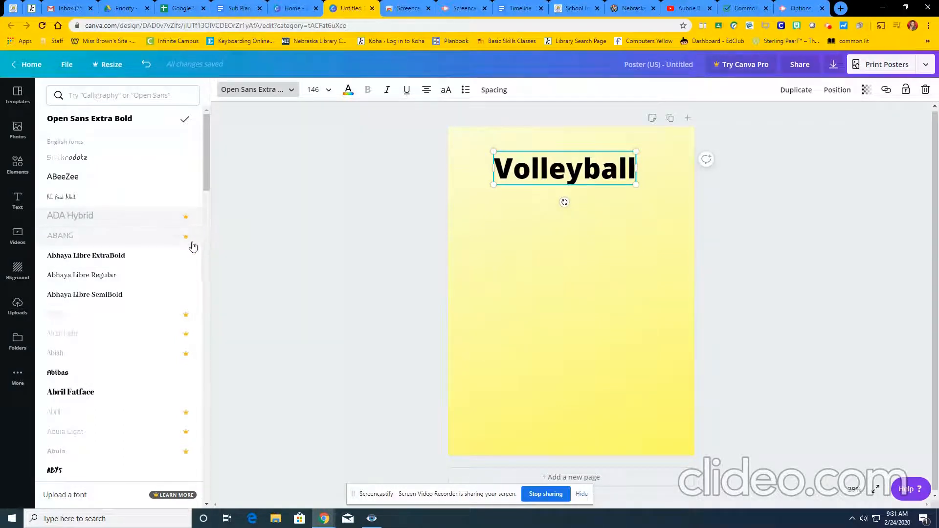
pyautogui.moveTo(68, 200)
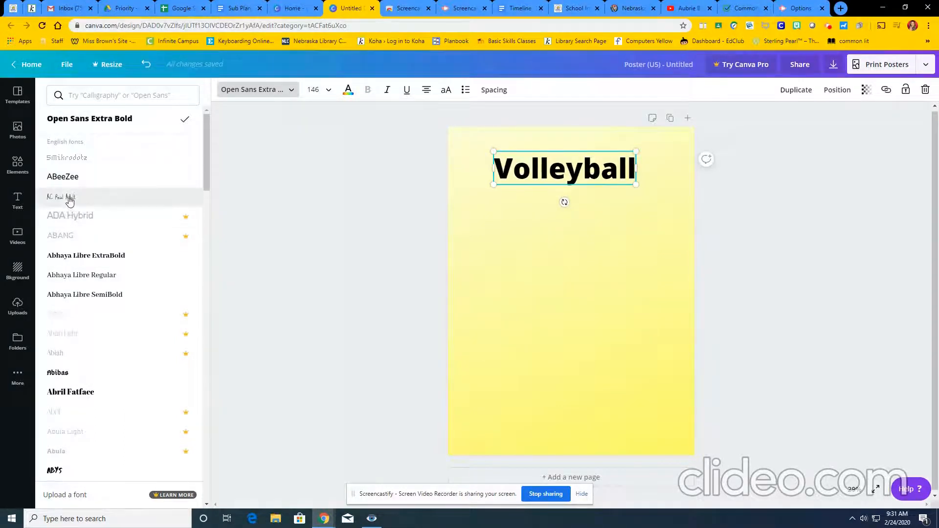
pyautogui.click(63, 176)
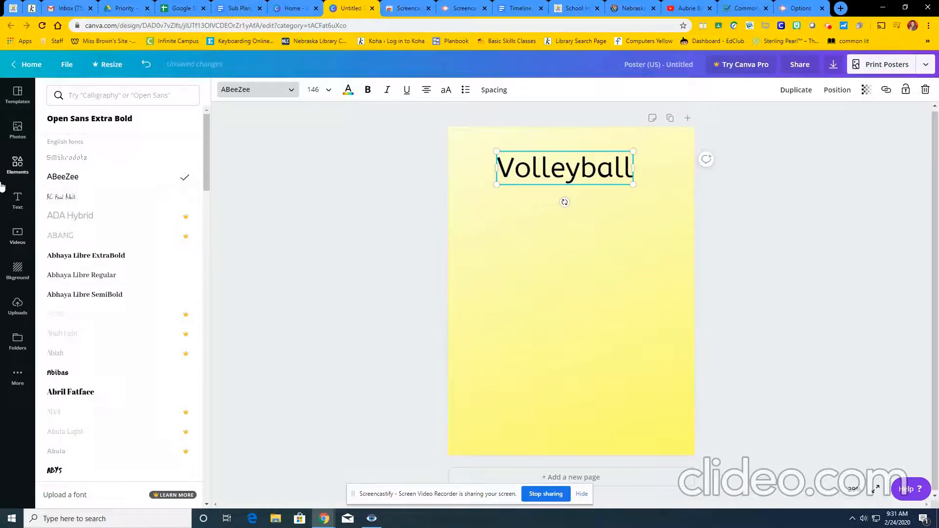
pyautogui.click(18, 165)
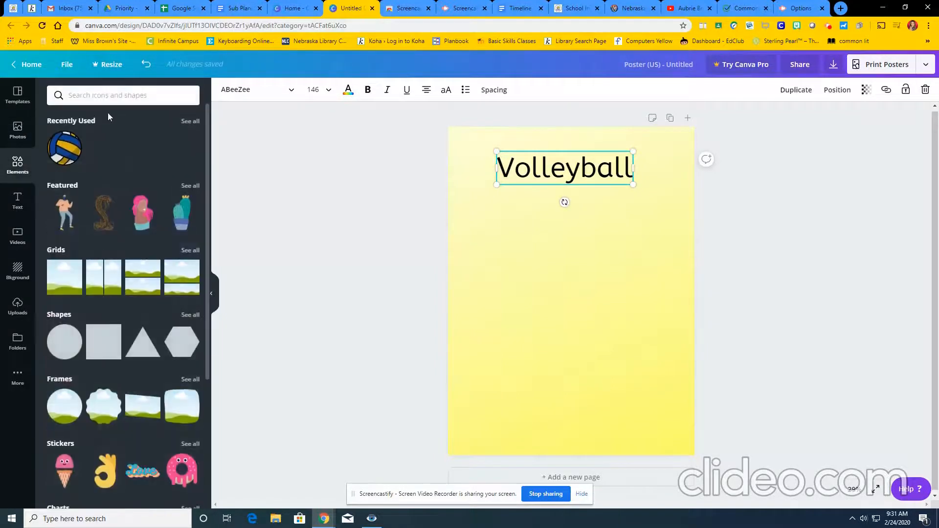
# Add the recently used volleyball graphic under the title, then search 'football' and clear it
pyautogui.click(65, 148)
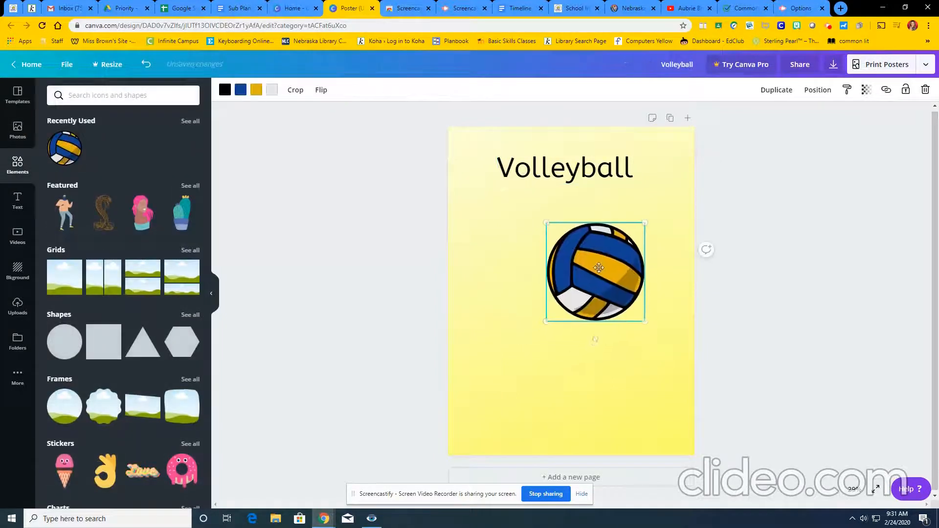
pyautogui.click(124, 95)
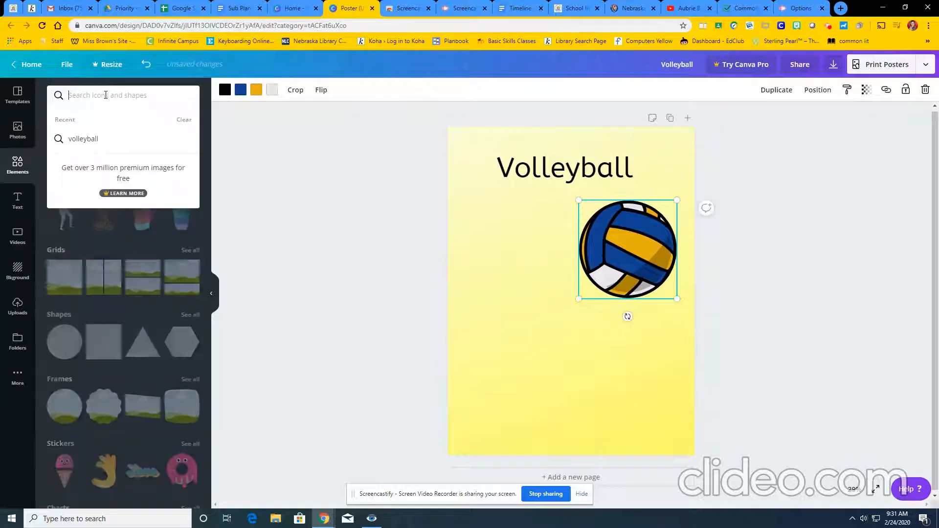
pyautogui.write('football')
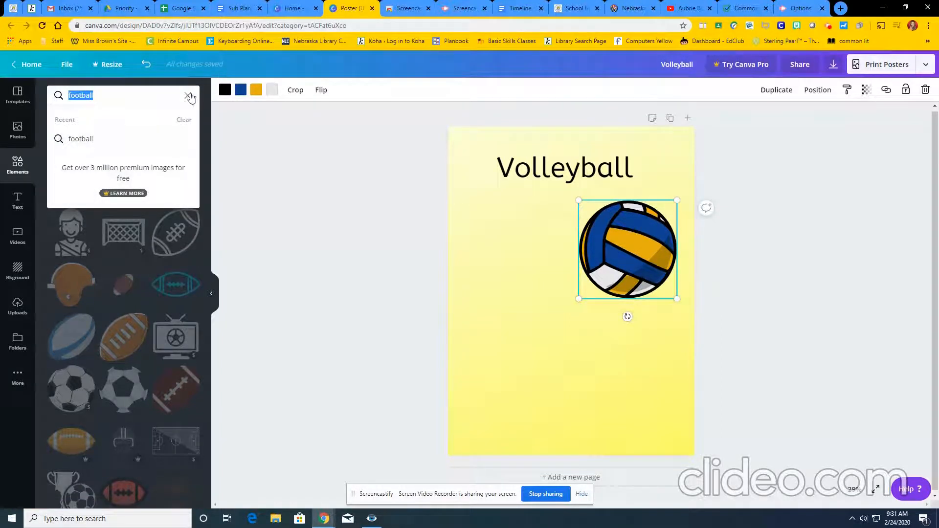
pyautogui.click(190, 95)
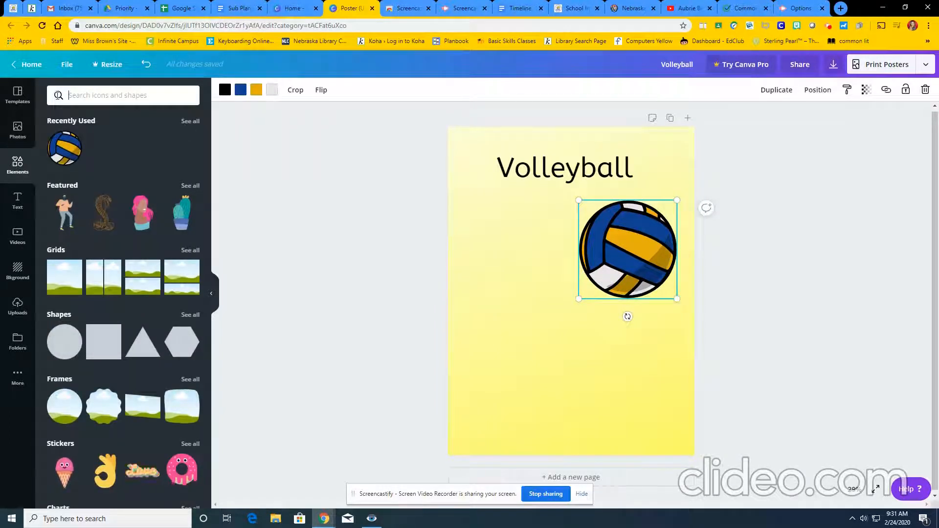
pyautogui.moveTo(764, 215)
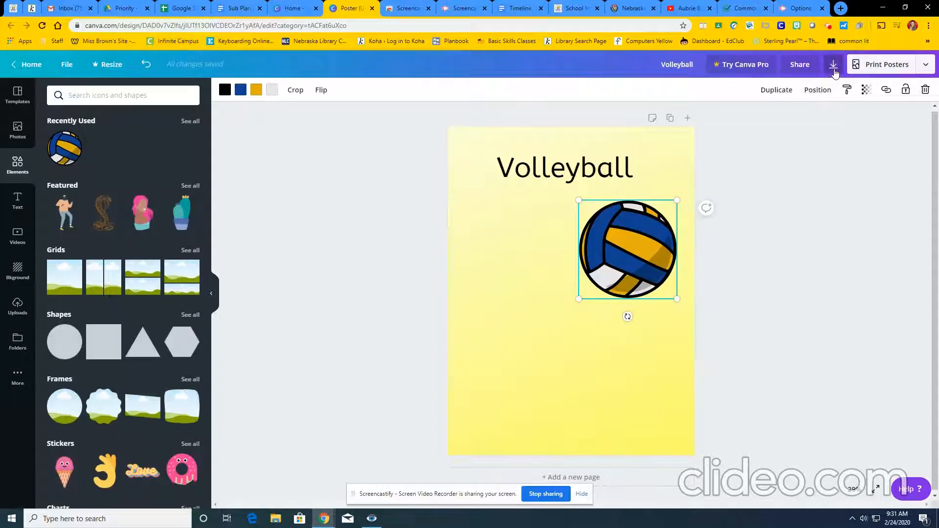
pyautogui.moveTo(832, 64)
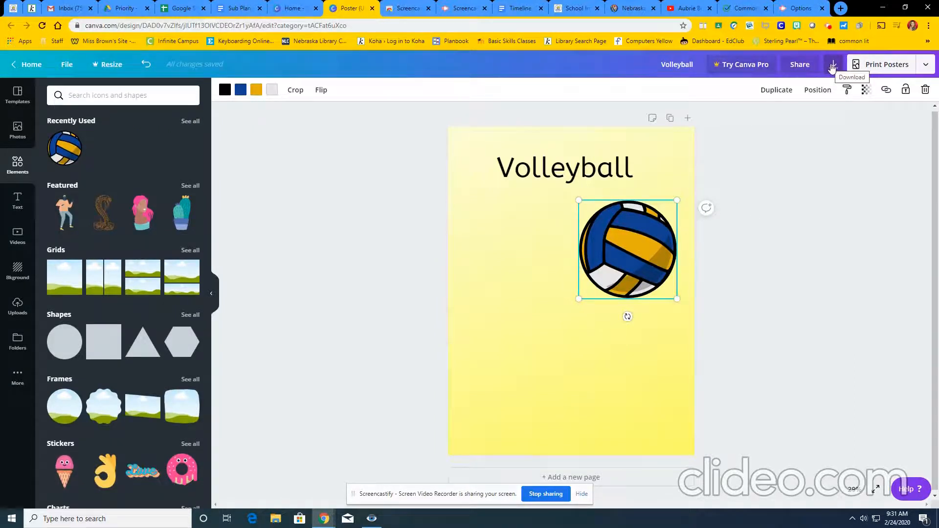
# Download the poster with PDF Print as the file type
pyautogui.click(832, 65)
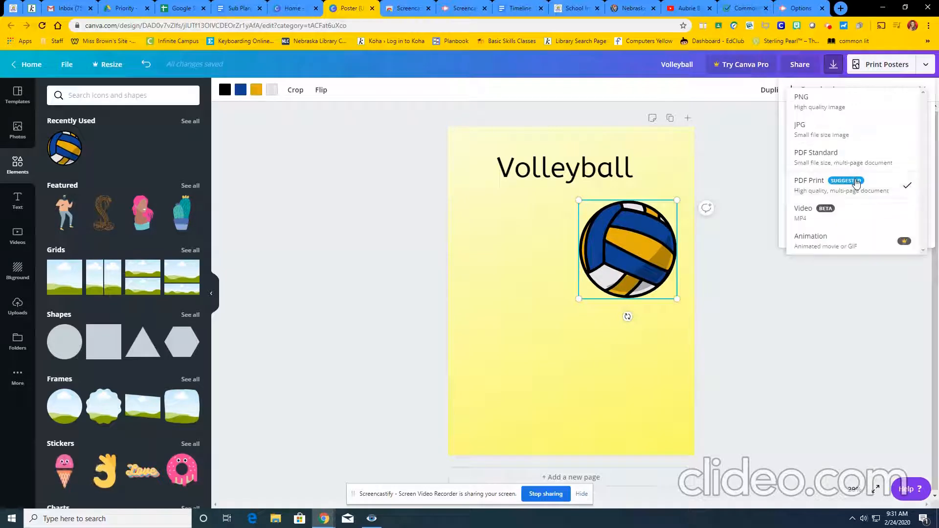
pyautogui.moveTo(854, 156)
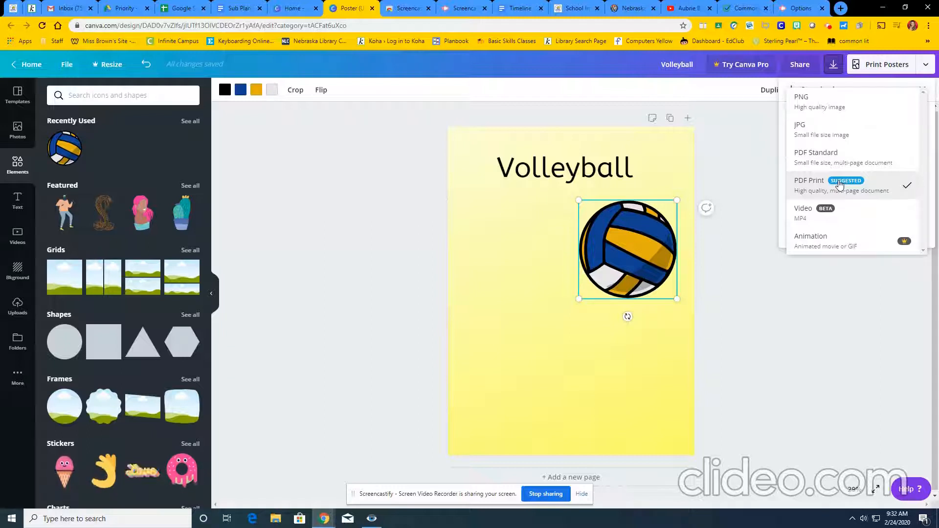
pyautogui.click(839, 183)
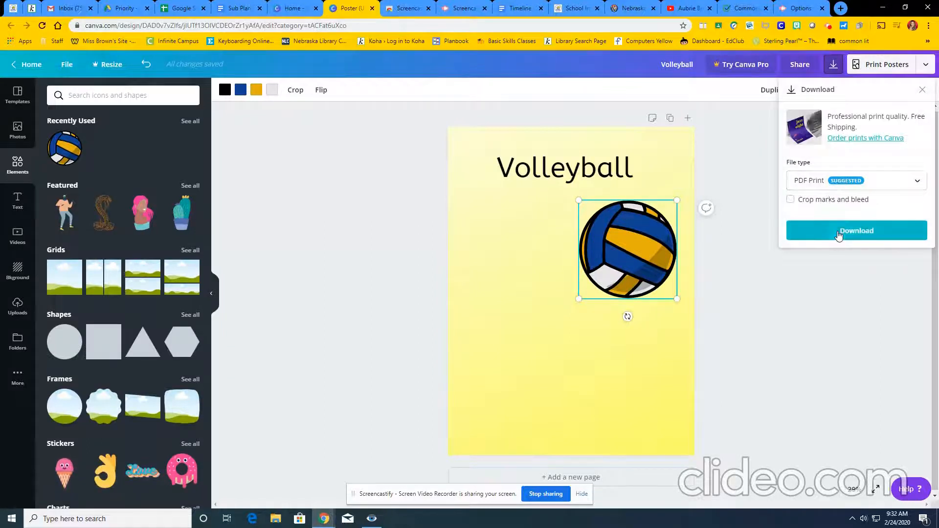
pyautogui.click(855, 231)
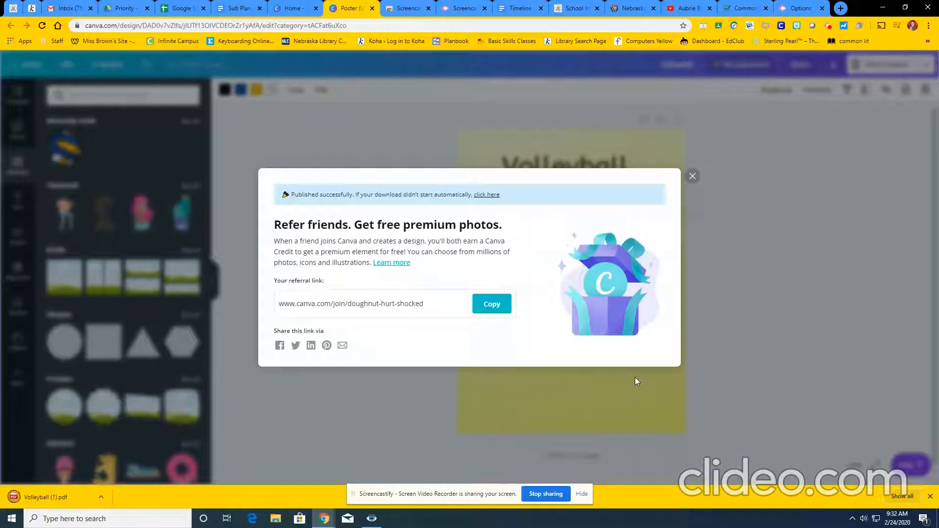
# Dismiss the 'Refer friends' popup and scroll through the poster templates gallery
pyautogui.click(693, 176)
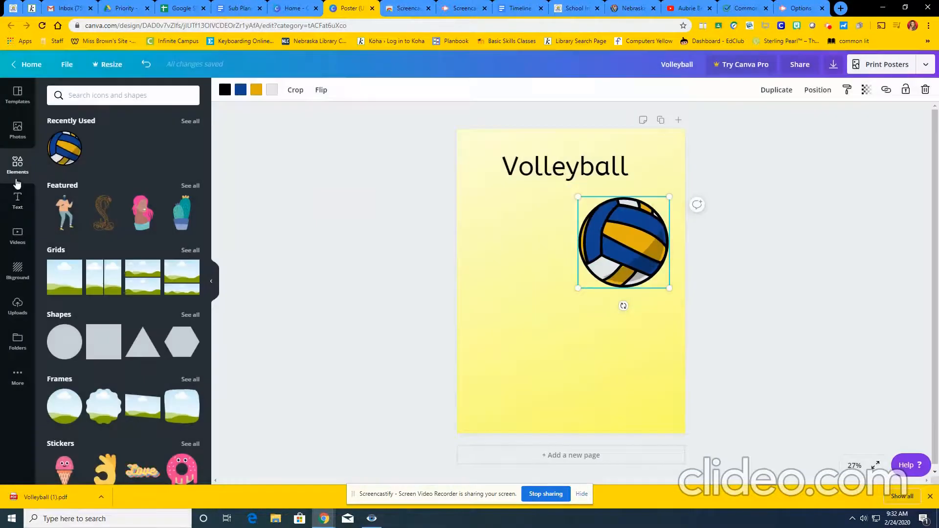
pyautogui.click(17, 95)
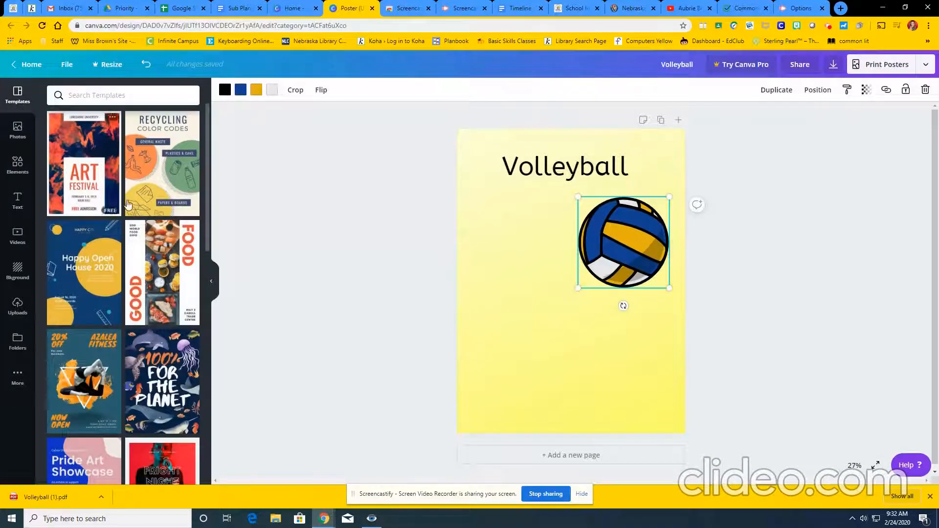
pyautogui.scroll(-3)
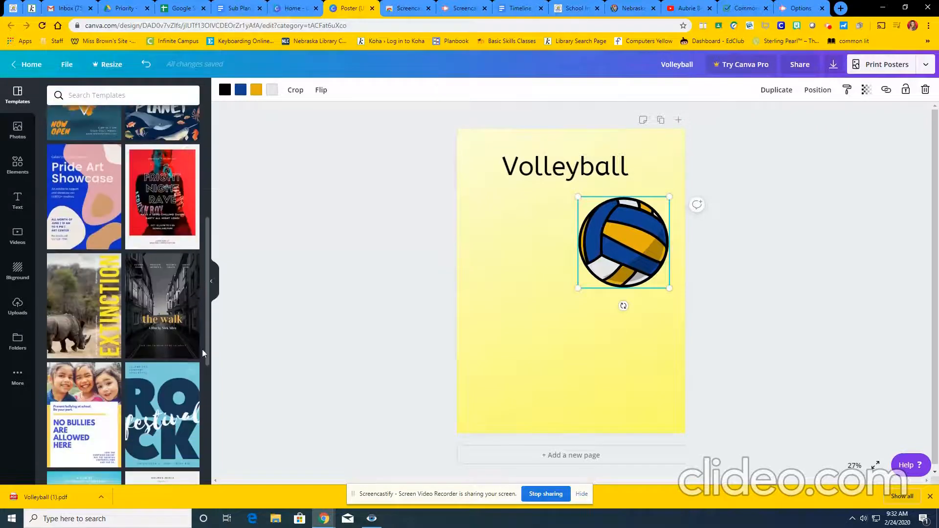
pyautogui.scroll(-3)
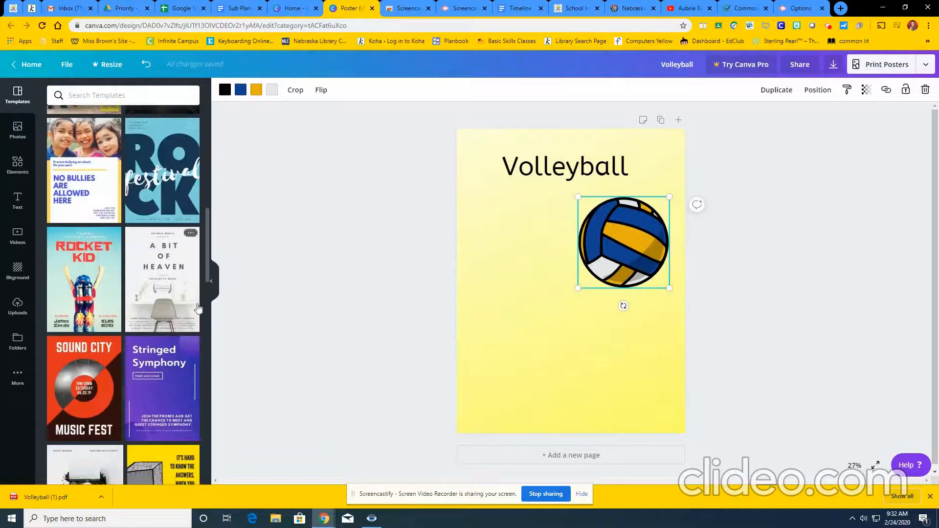
pyautogui.scroll(-3)
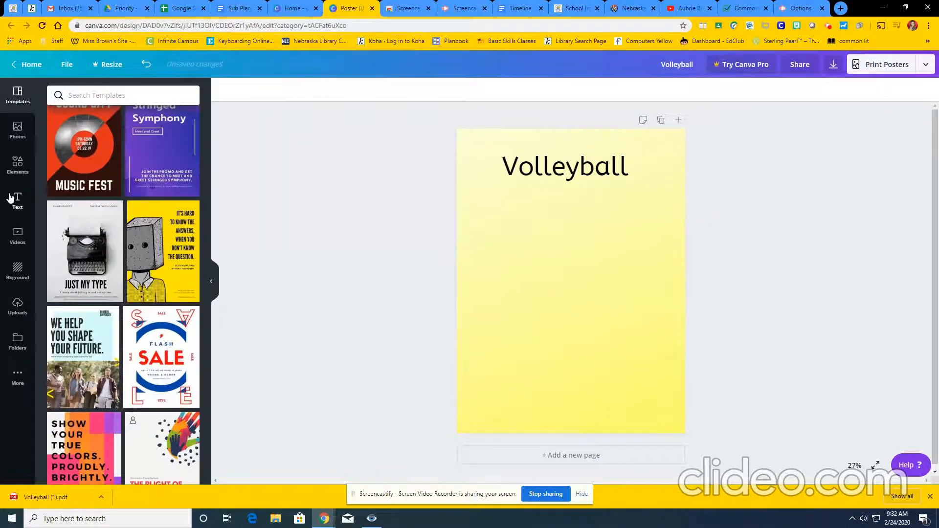
# Show the Photos library with the recently used black-and-white volleyball team photo
pyautogui.click(564, 166)
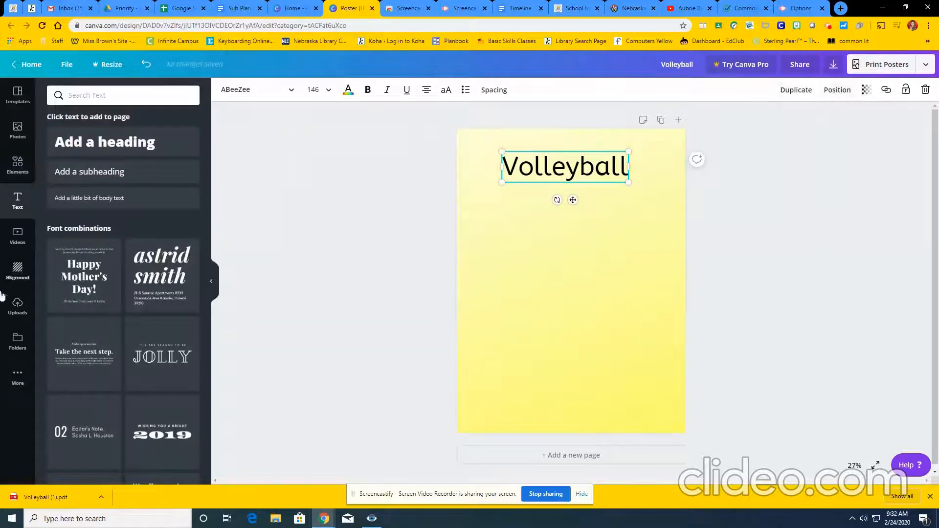
pyautogui.click(17, 129)
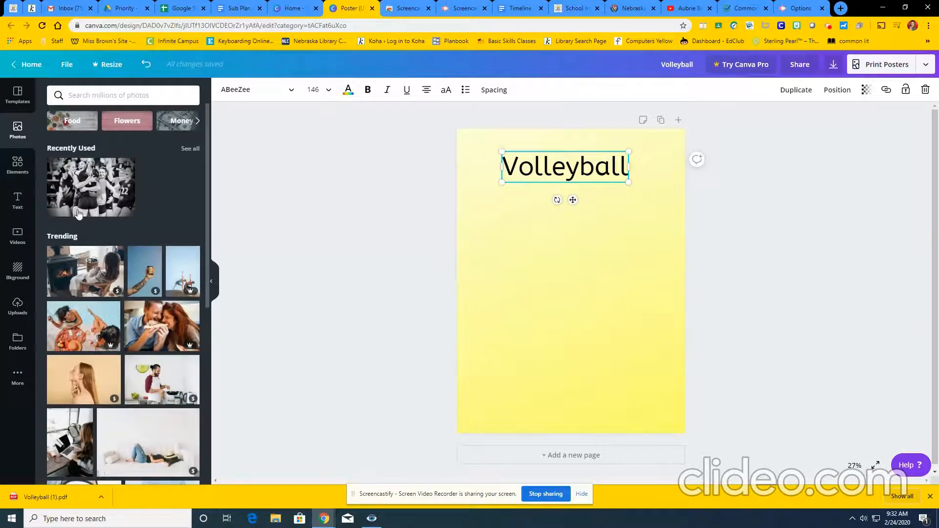
# Search the photo library for 'volleyball' and browse the image results
pyautogui.click(123, 95)
pyautogui.write('volleyball')
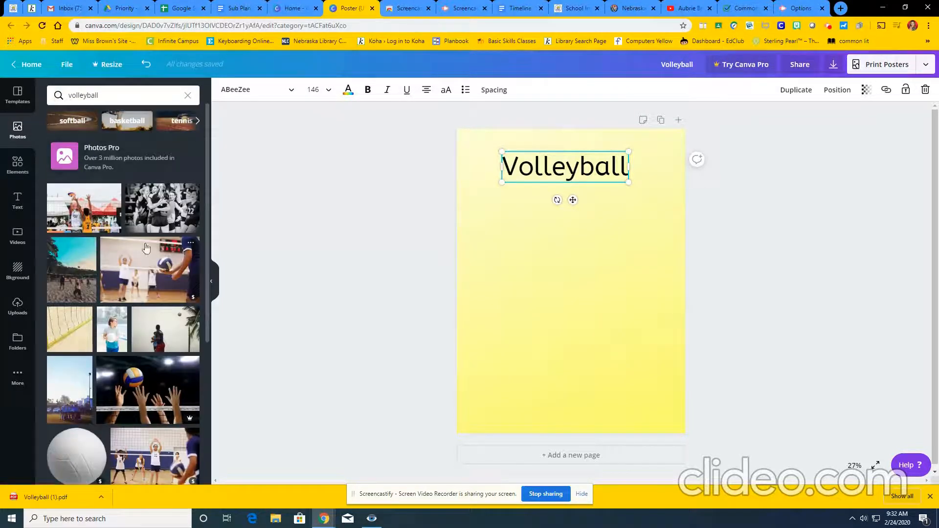
pyautogui.moveTo(87, 418)
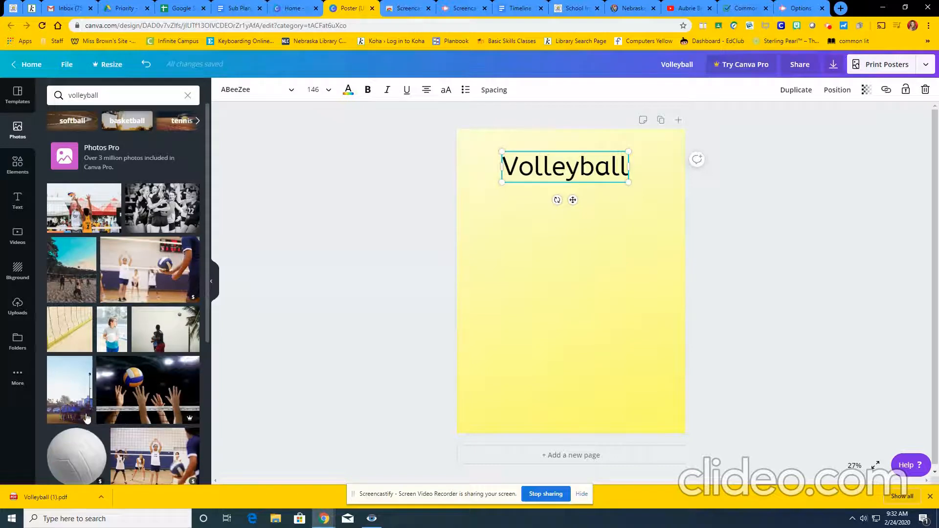
pyautogui.scroll(-3)
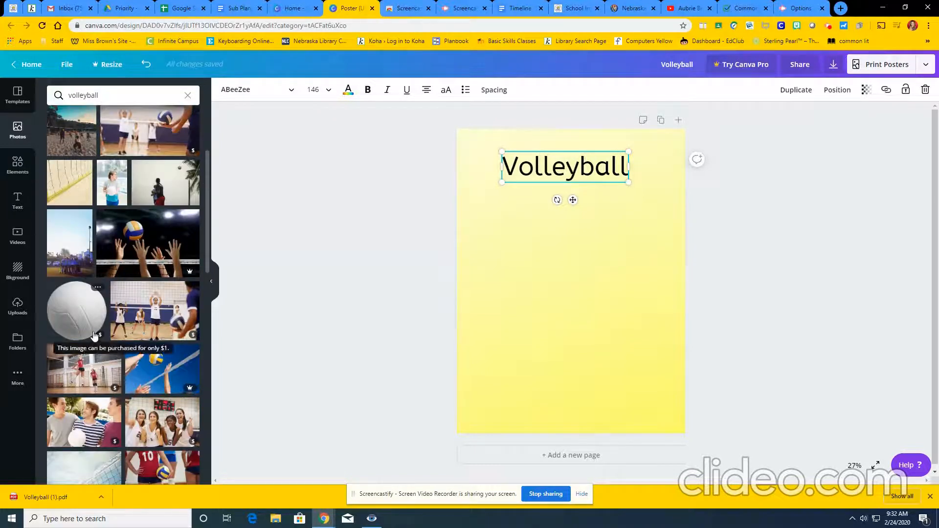
pyautogui.moveTo(133, 387)
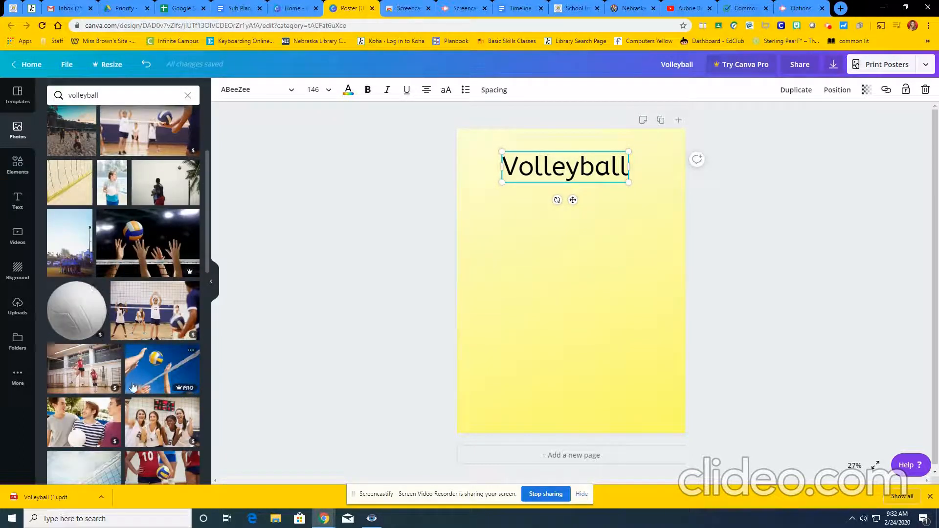
pyautogui.scroll(-3)
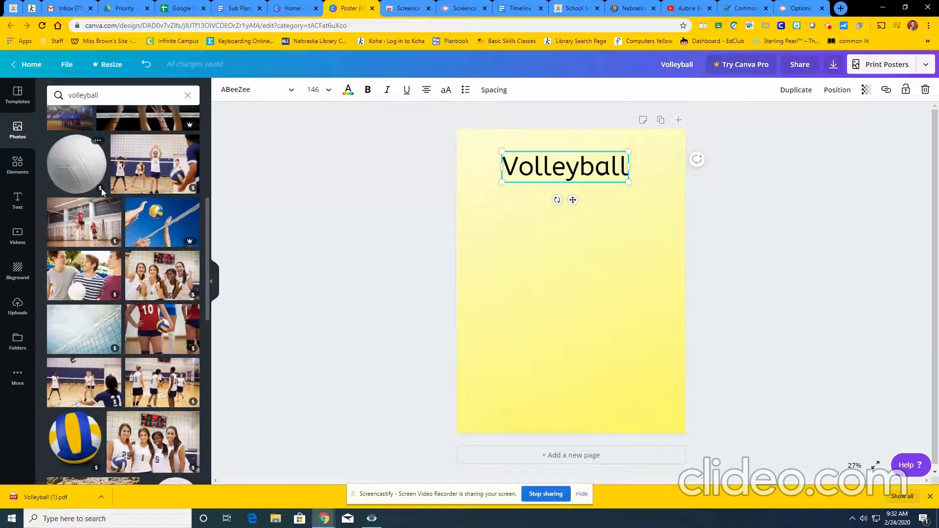
pyautogui.moveTo(76, 164)
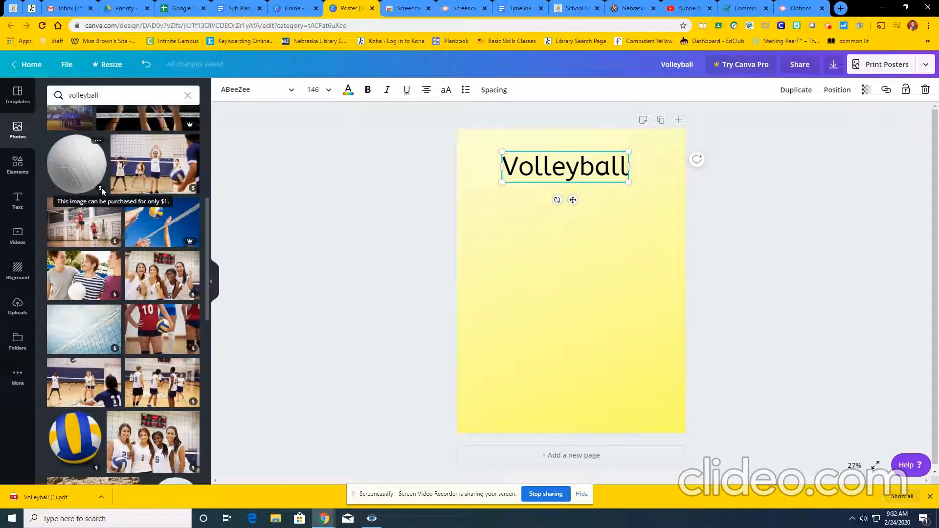
pyautogui.moveTo(156, 395)
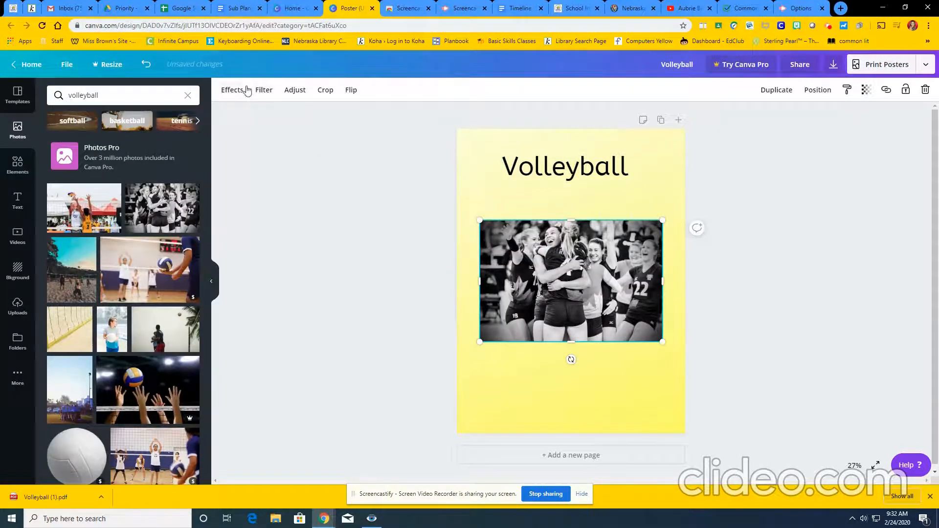
# View the image effects for the volleyball team photo placed below the title
pyautogui.click(231, 90)
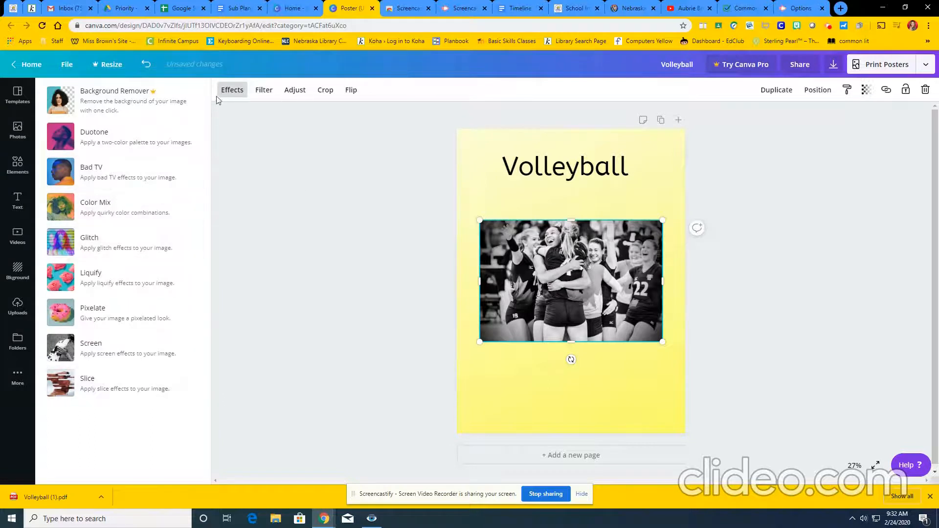
pyautogui.click(294, 89)
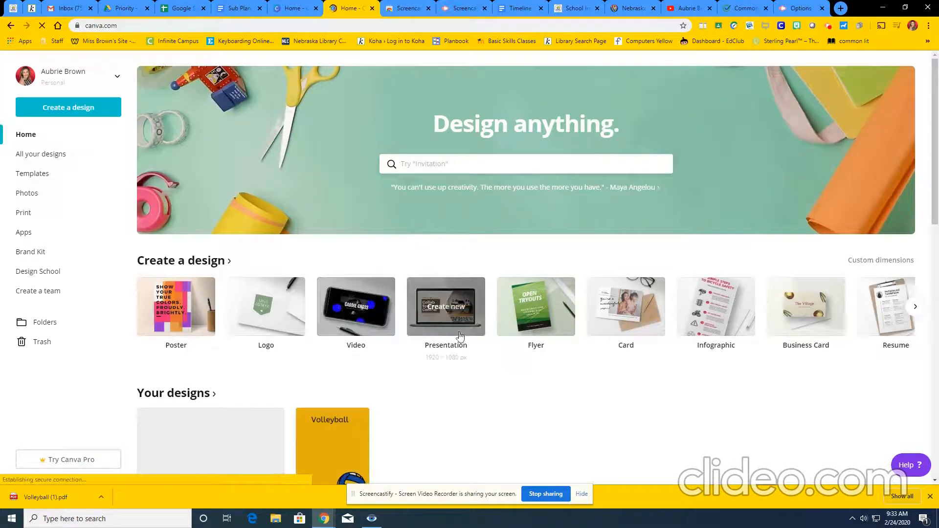
pyautogui.moveTo(790, 370)
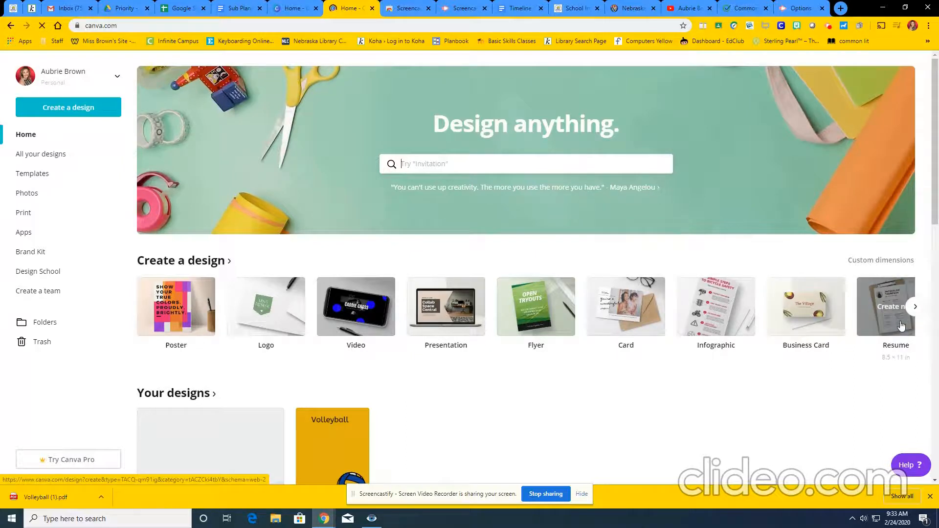
# Page through the design-type carousel twice and scroll to the saved 'Volleyball' designs
pyautogui.click(914, 306)
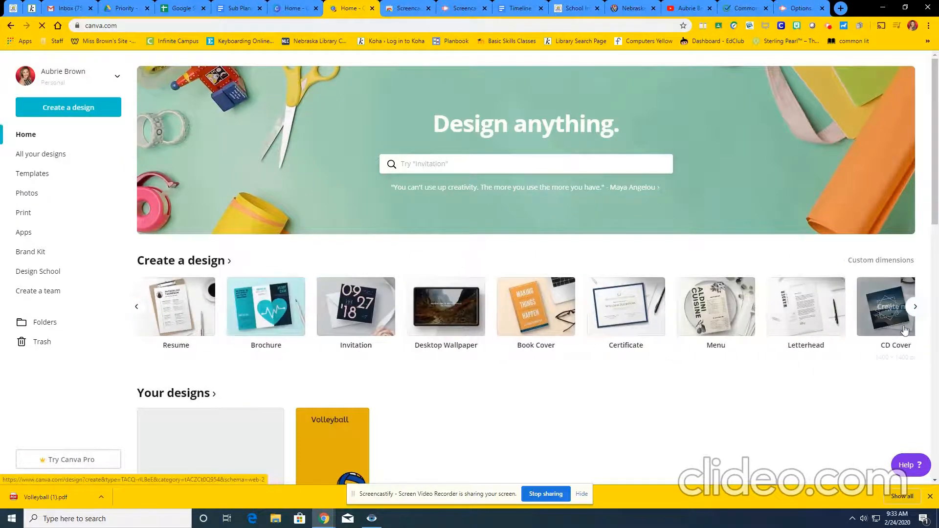
pyautogui.click(915, 306)
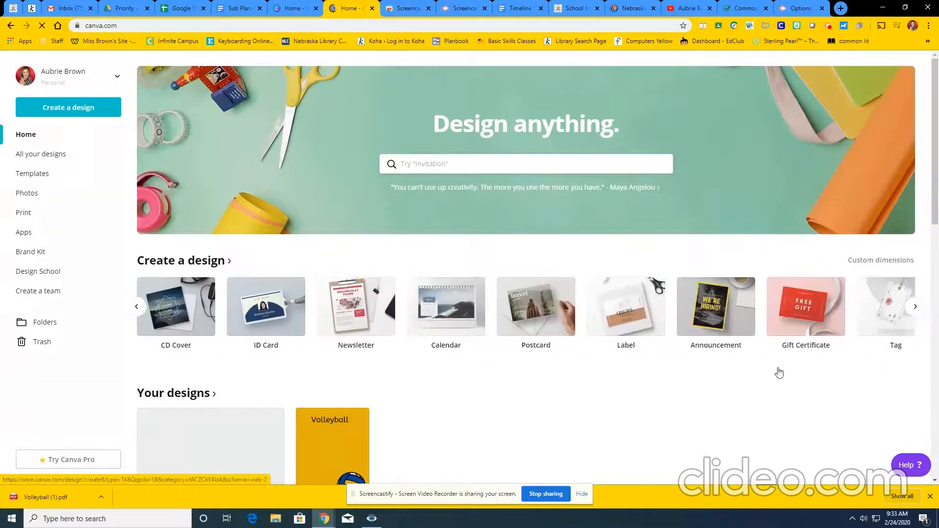
pyautogui.scroll(-3)
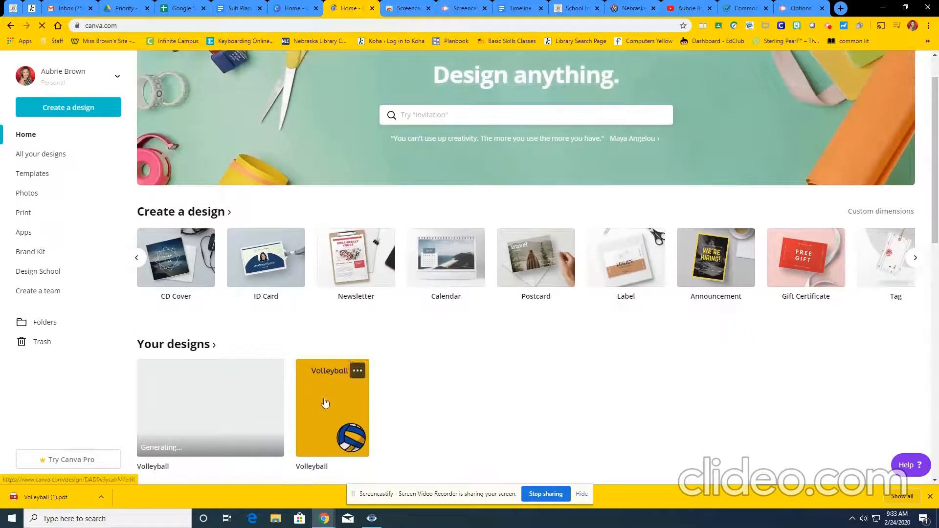
pyautogui.moveTo(804, 384)
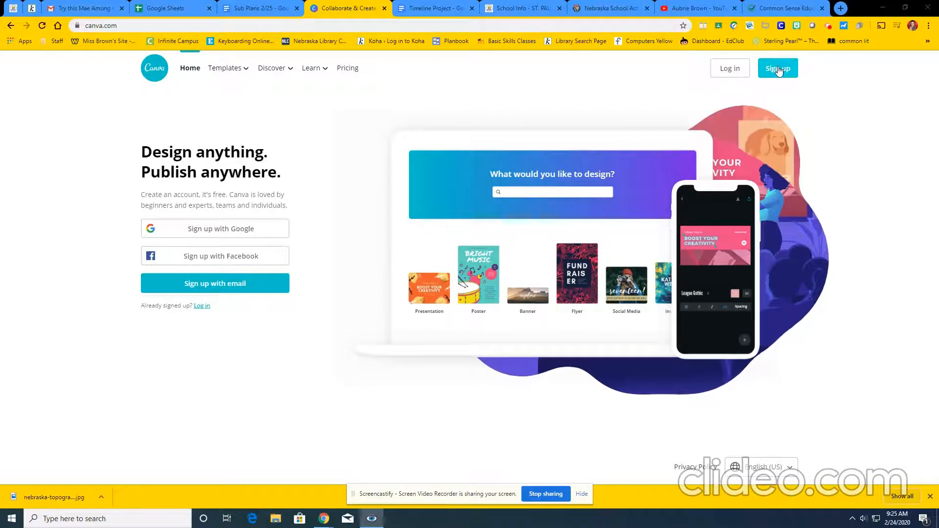
# Sign up to Canva with the first listed Google account
pyautogui.click(777, 67)
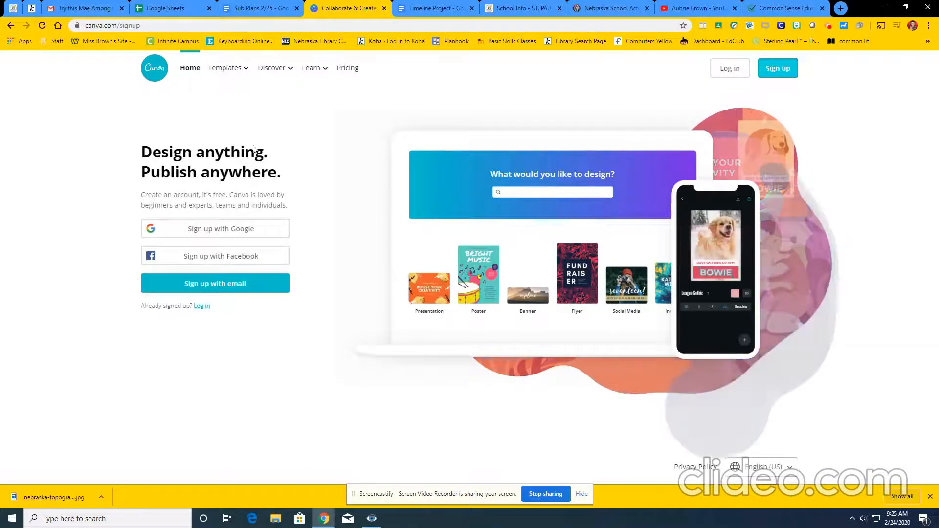
pyautogui.click(214, 228)
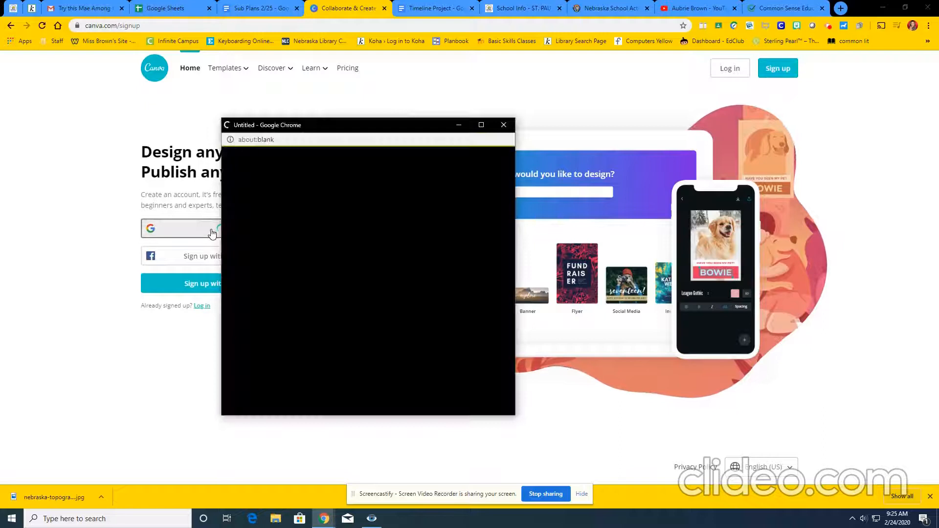
pyautogui.click(183, 228)
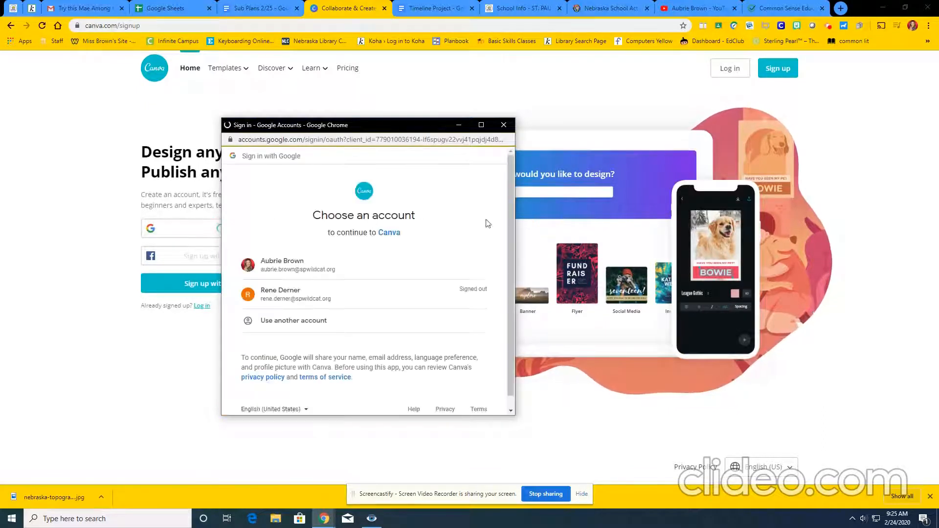
pyautogui.click(281, 265)
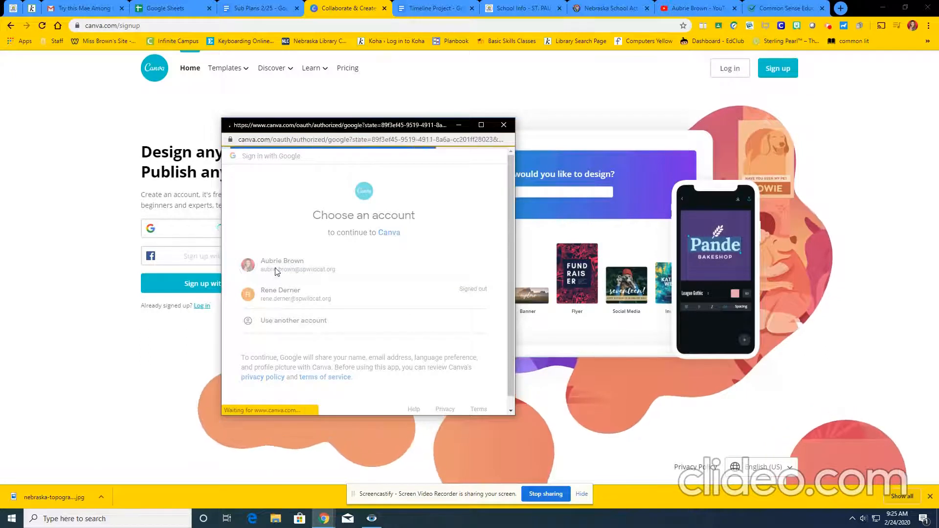
pyautogui.click(281, 264)
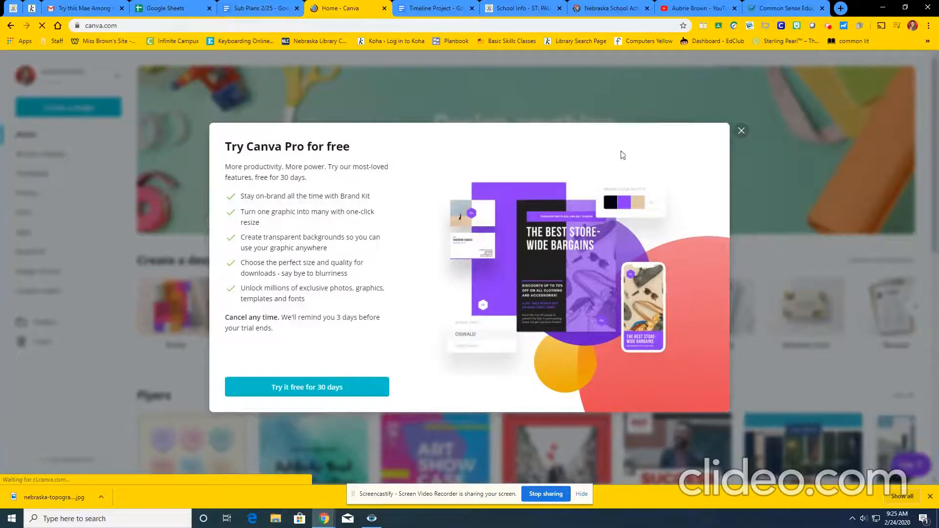
# Dismiss the Try Canva Pro offer and create a new Poster design
pyautogui.click(741, 130)
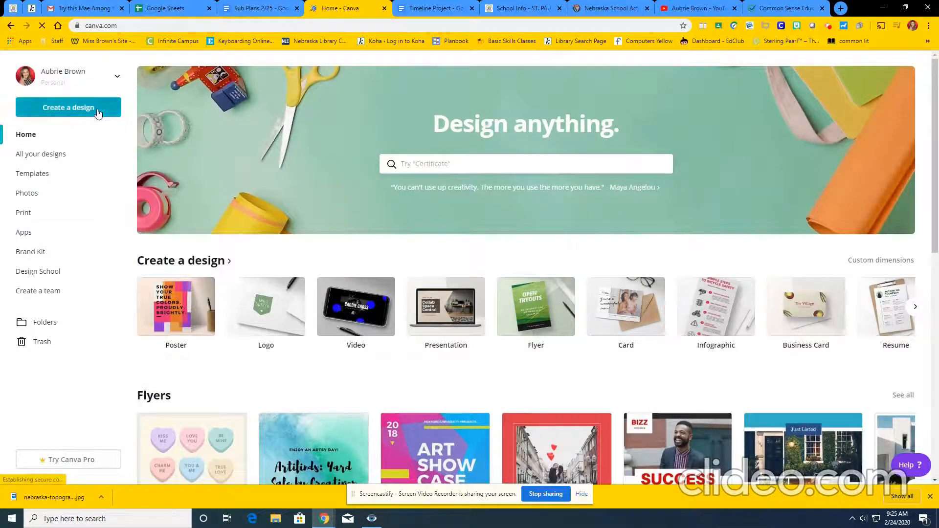
pyautogui.click(68, 107)
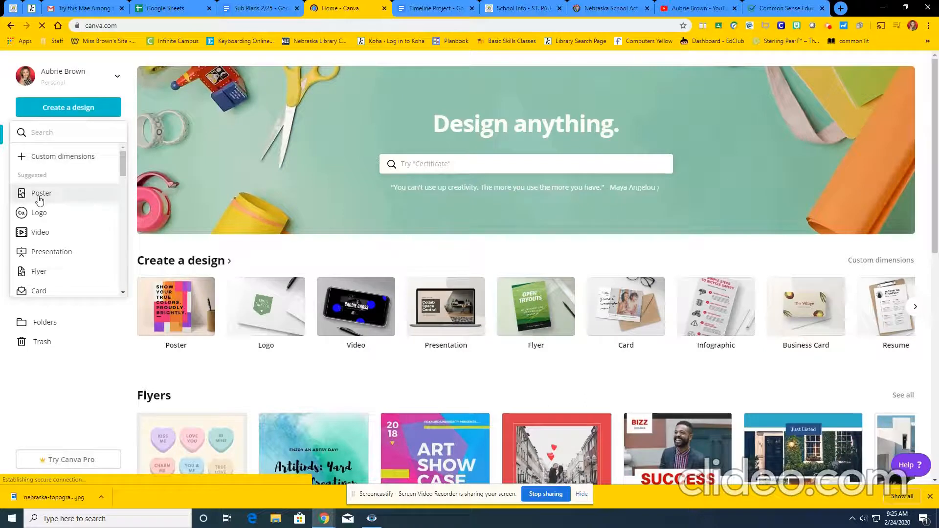
pyautogui.click(41, 193)
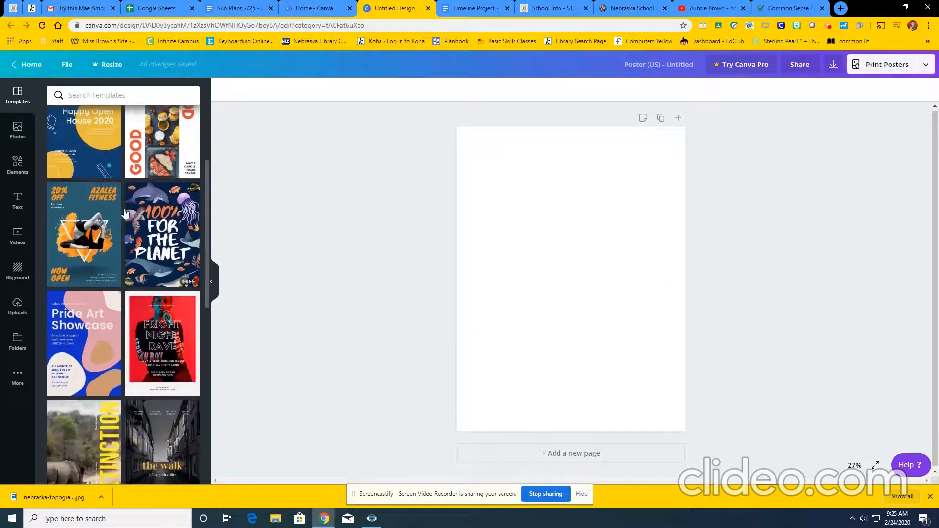
# Scroll through the poster template gallery beside the blank Untitled poster
pyautogui.scroll(-3)
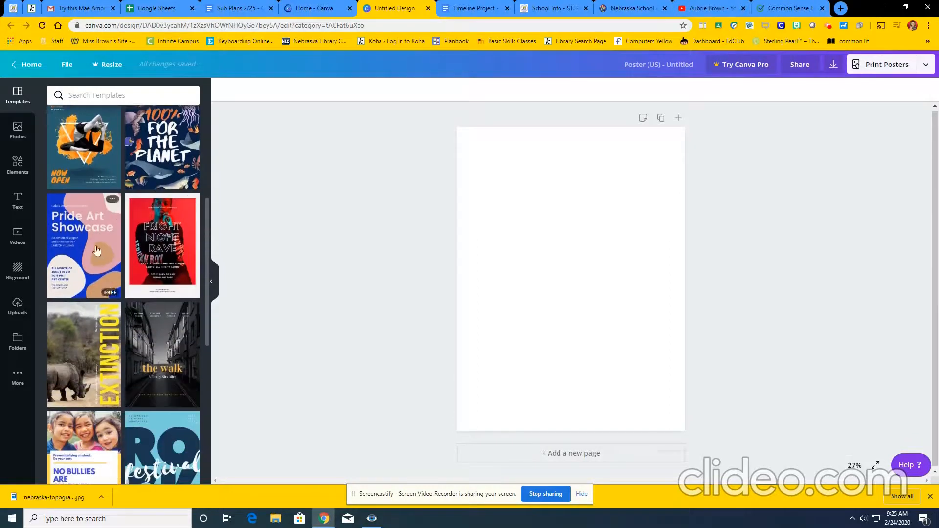
pyautogui.scroll(-3)
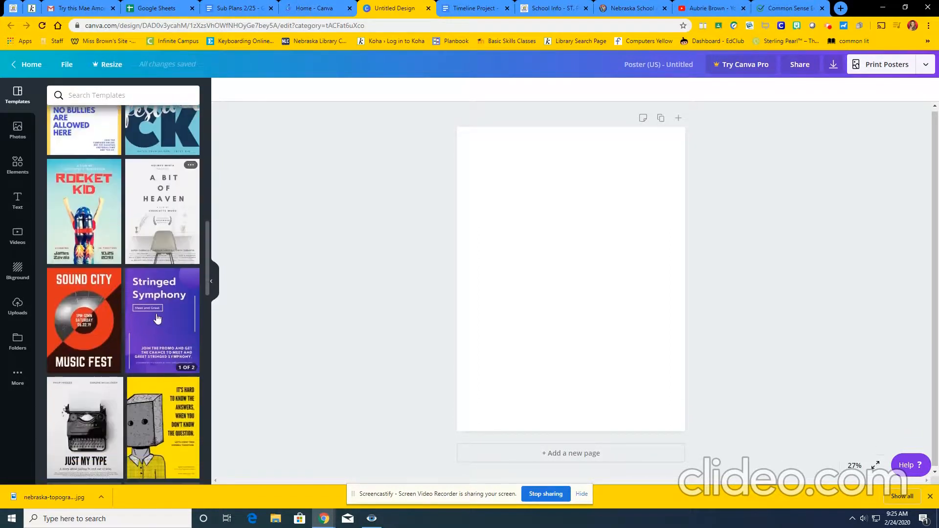
pyautogui.scroll(3)
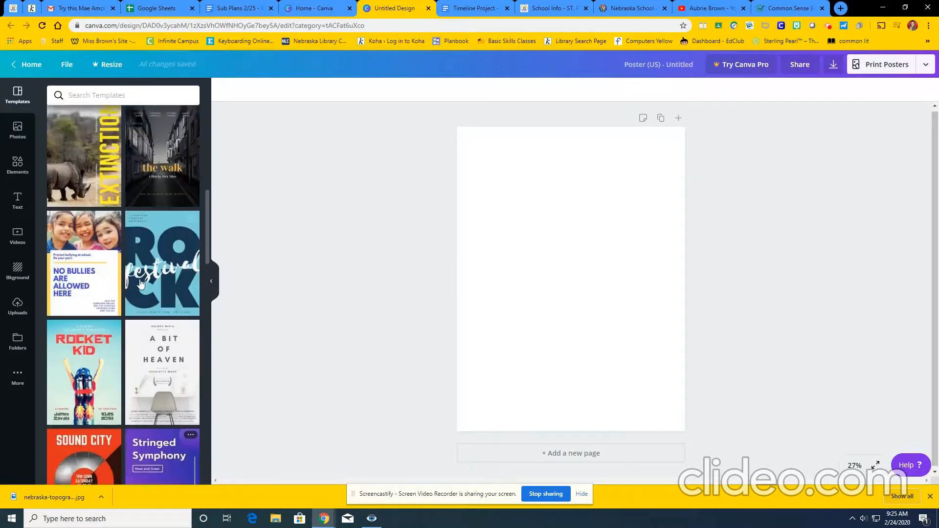